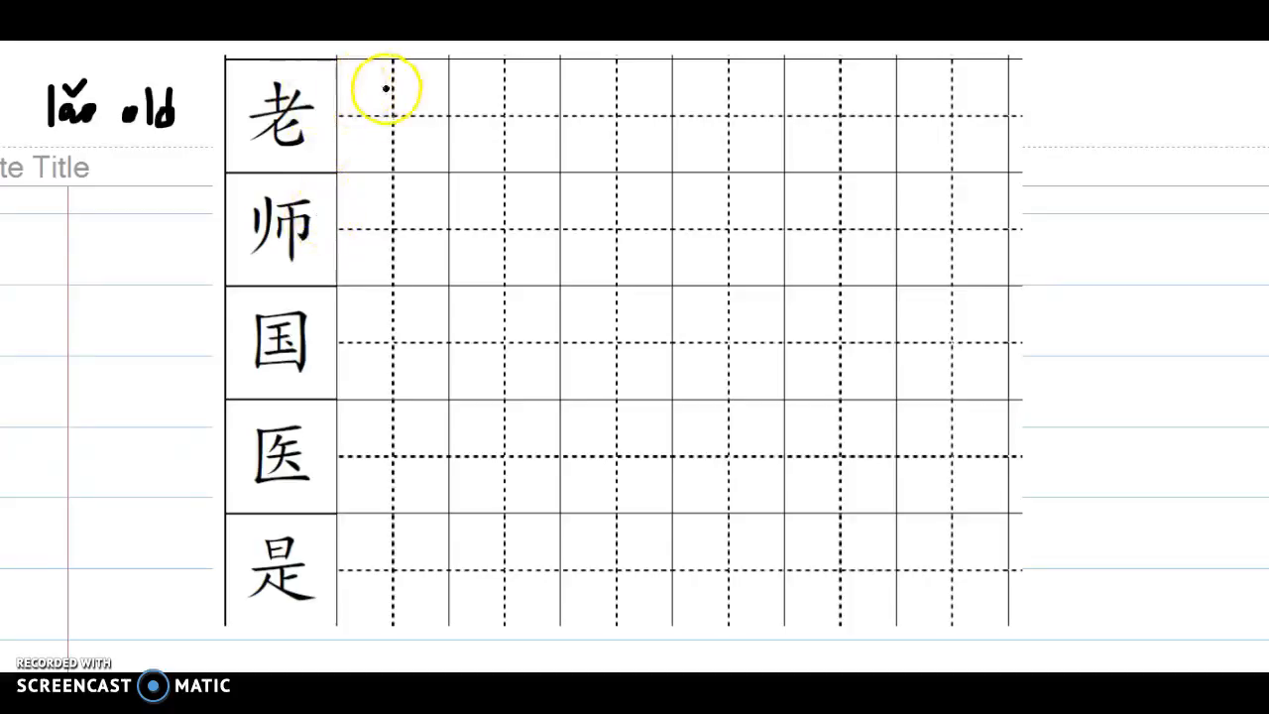
Handwrite 老 in the first practice square, with 者/老/匕 notes and pinyin shī
left_click_drag(372, 90, 407, 88)
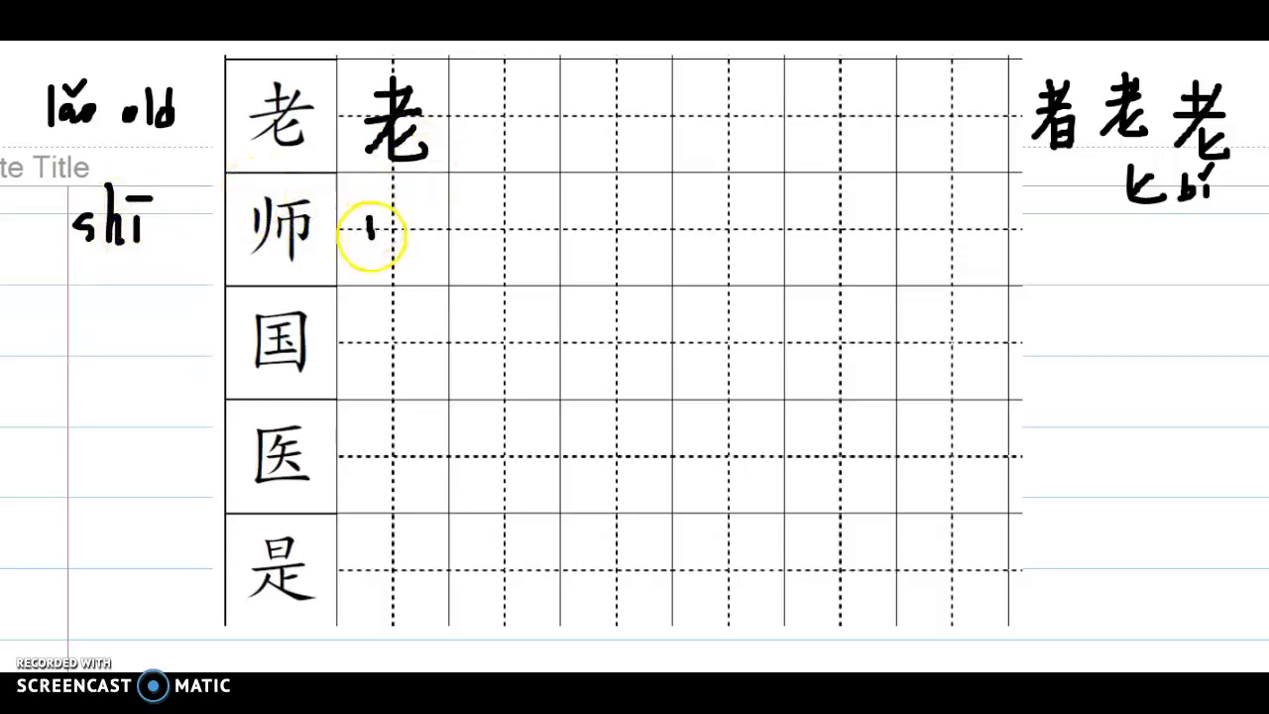
Write 师 with the pen in the first empty cell of the 师 row
left_click_drag(372, 213, 397, 248)
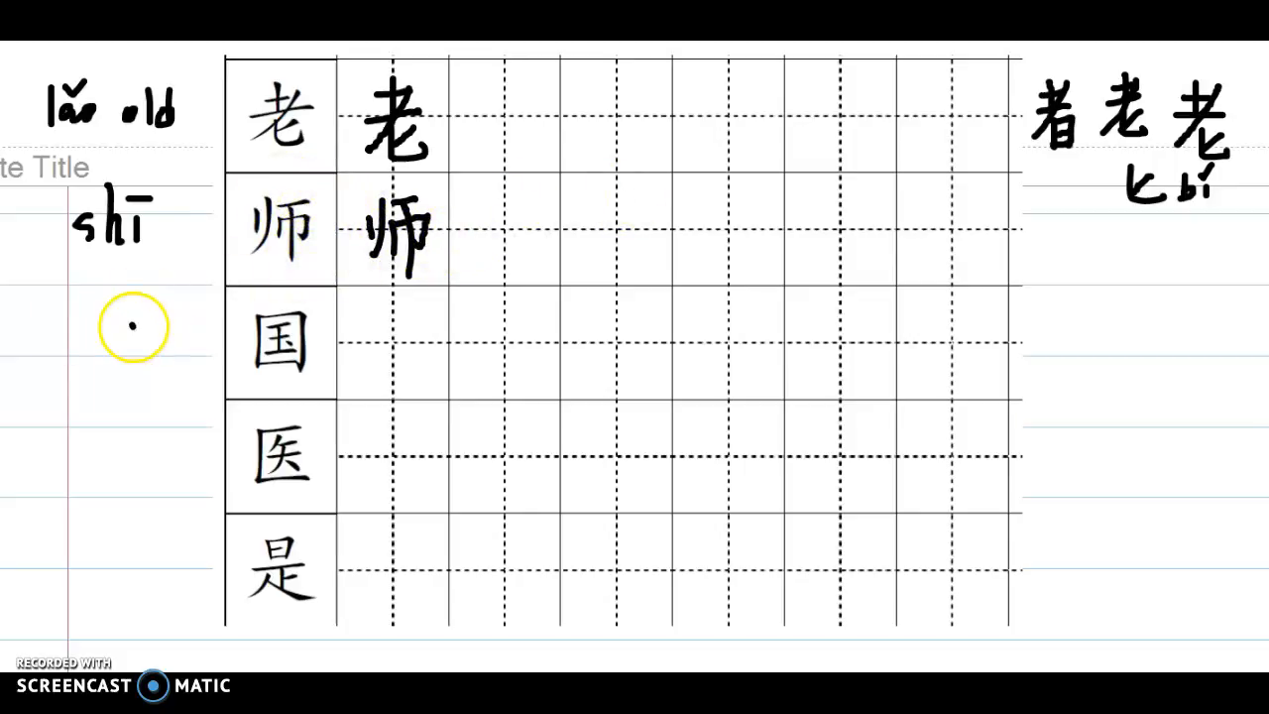
Write the pinyin guó in the left margin, then handwrite 国 in its row
left_click_drag(129, 327, 179, 327)
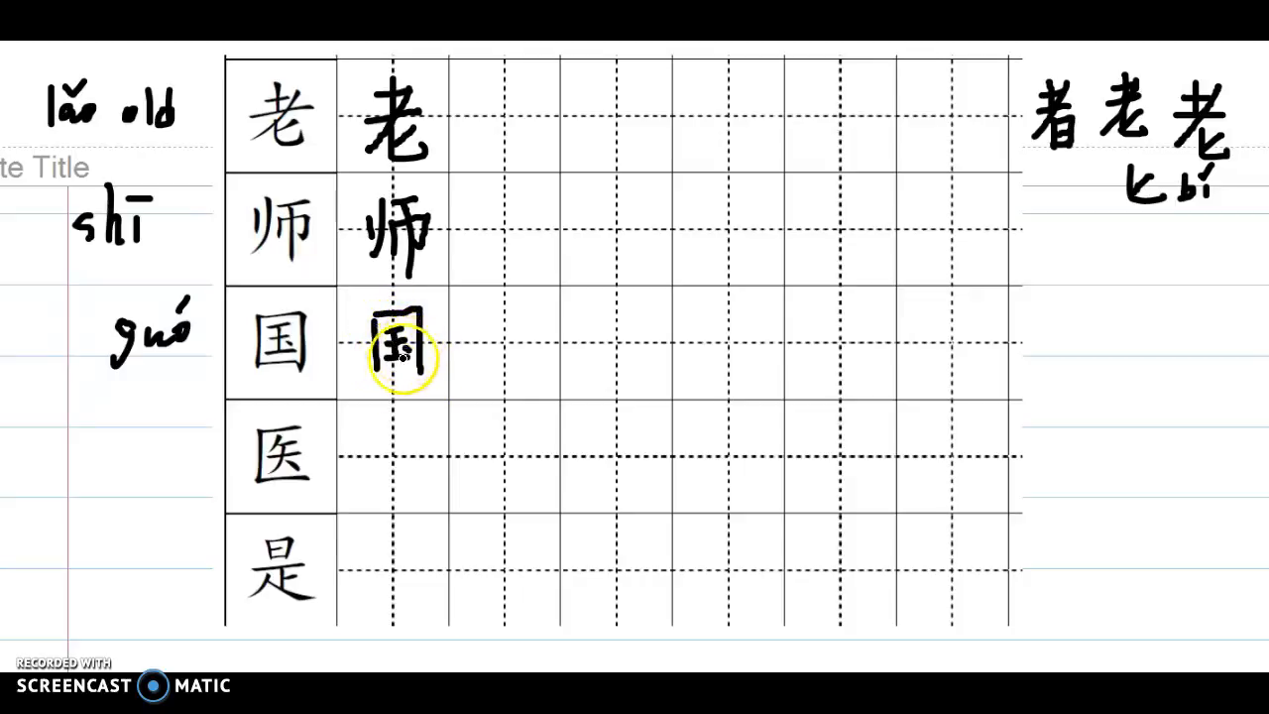
mouse_move(376, 377)
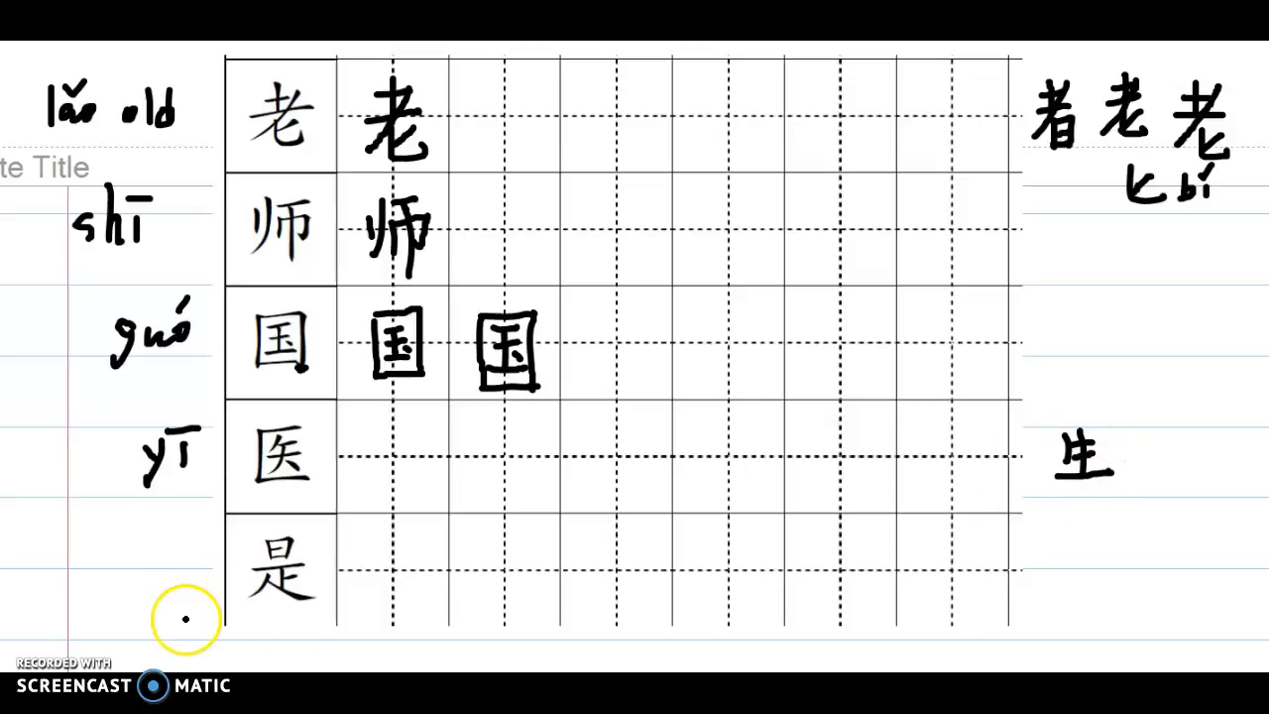
mouse_move(362, 454)
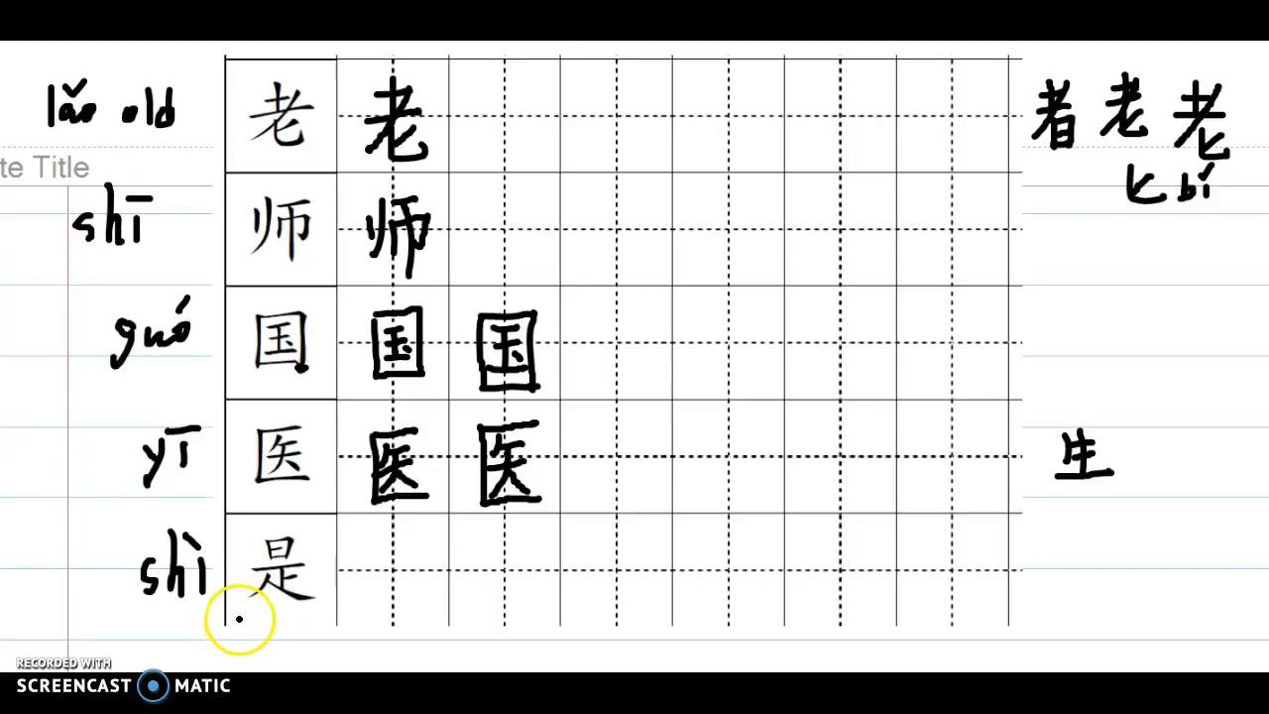
mouse_move(347, 566)
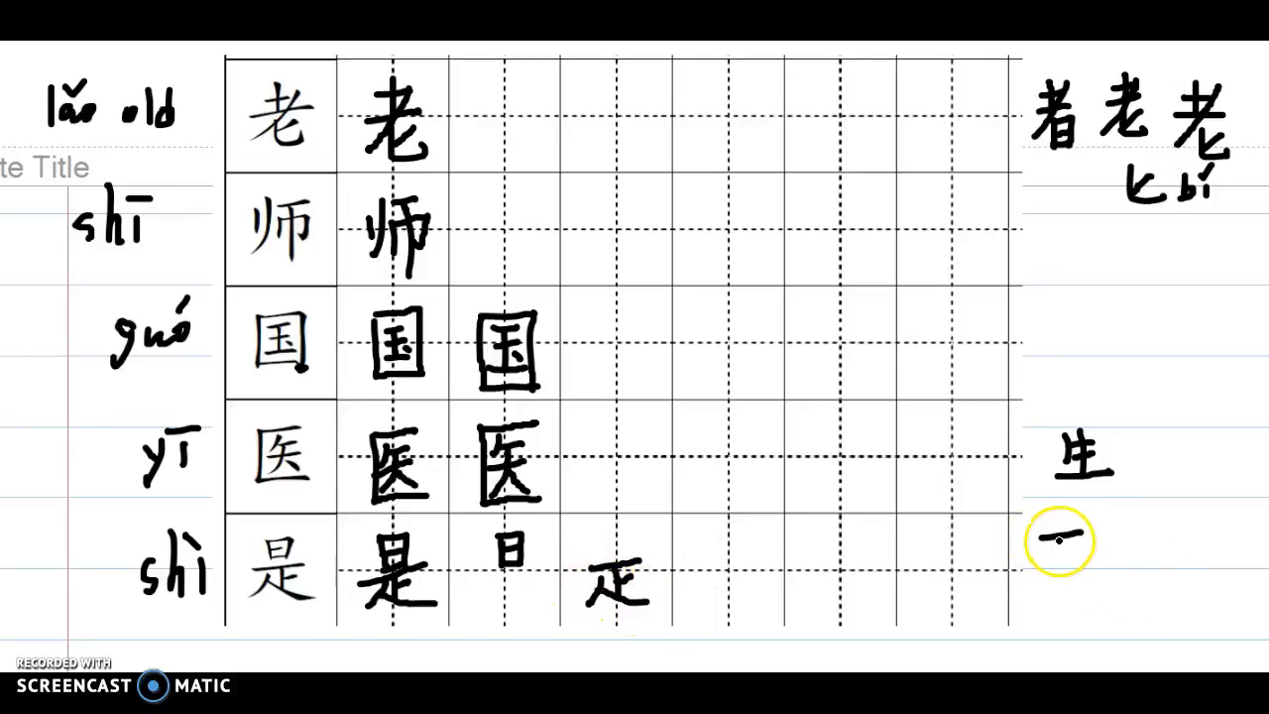
Write the 下+人 and 疋 component note to the right of 是
left_click_drag(1059, 540, 1091, 556)
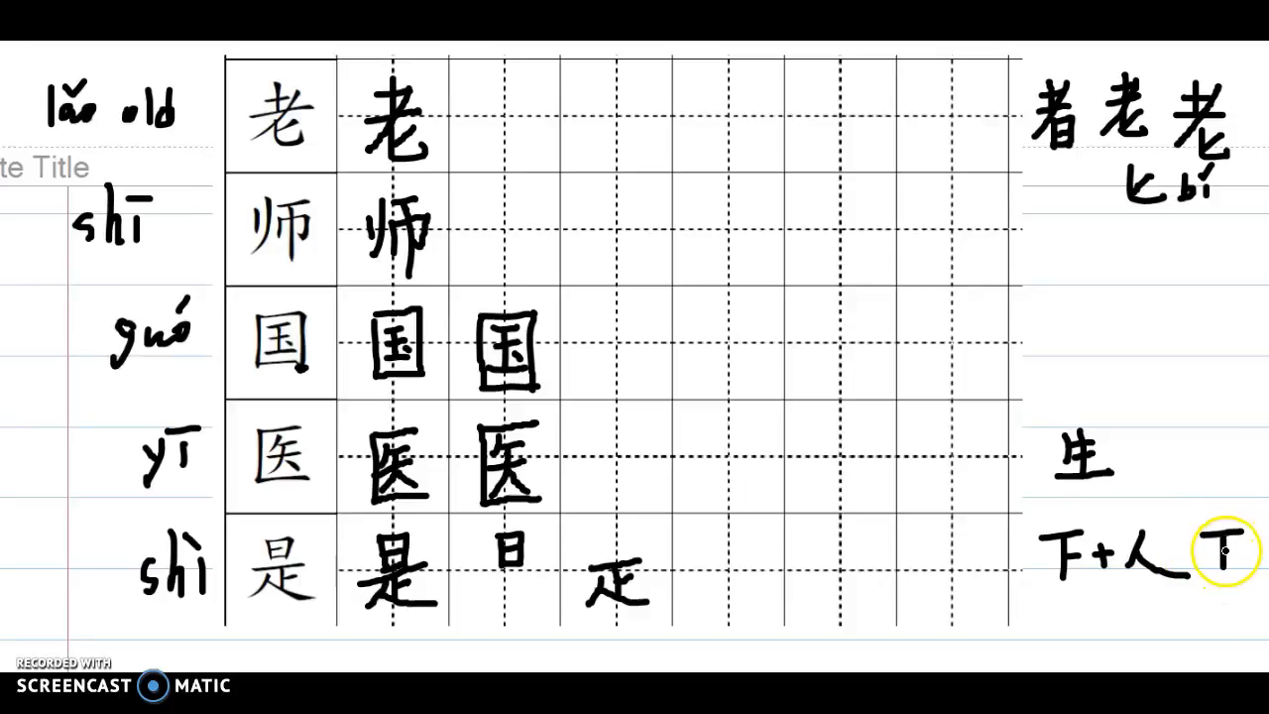
left_click_drag(1225, 550, 1235, 540)
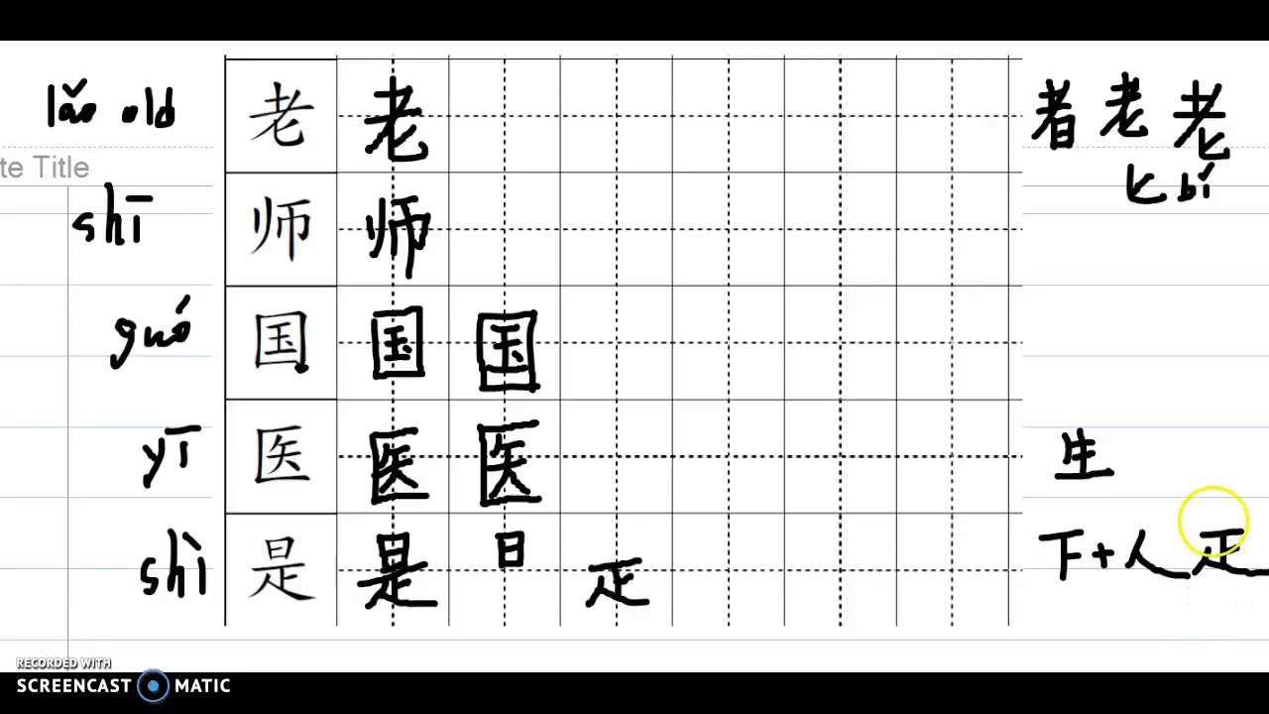